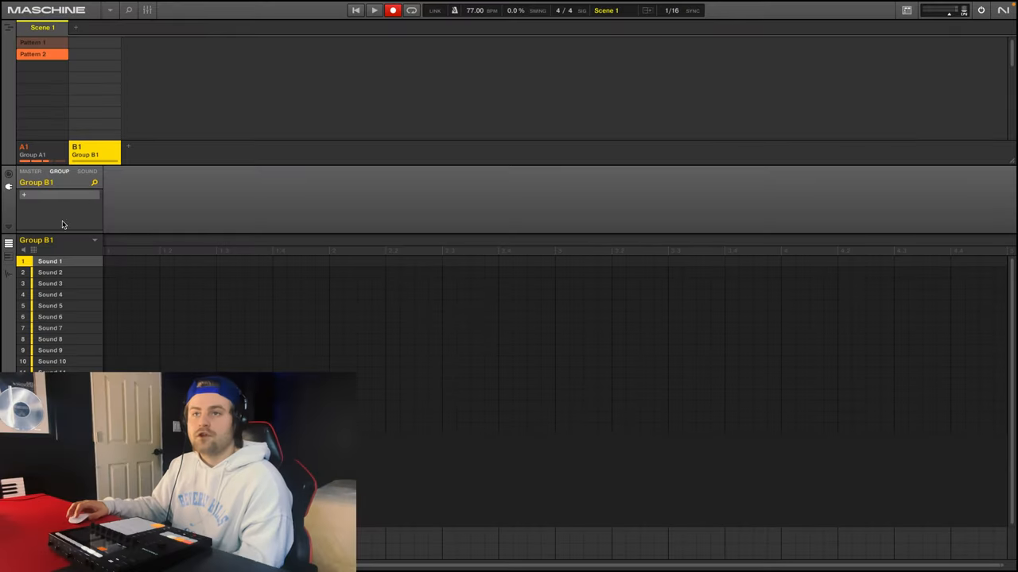
Load Analog Lab V from Audio Units > Arturia into Sound 1's plug-in slot
click(87, 171)
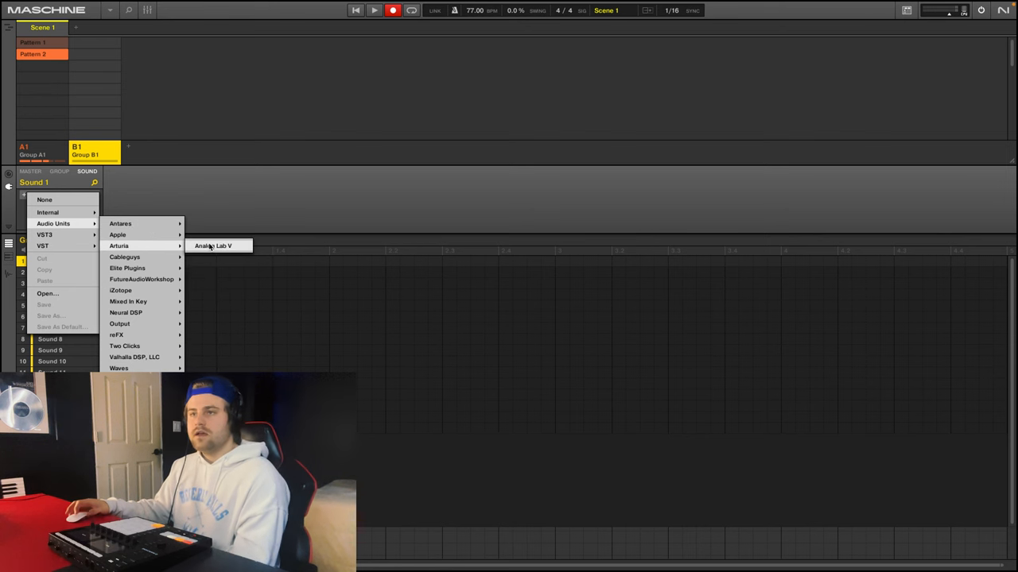
click(213, 246)
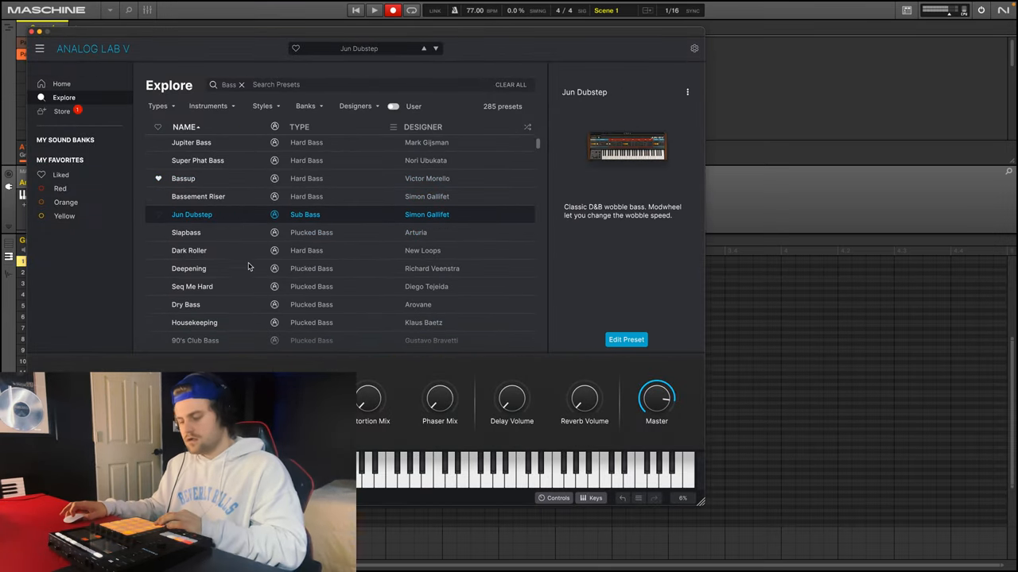
Pick the Seq Me Hard bass preset, close Analog Lab, and add an effect slot
click(192, 286)
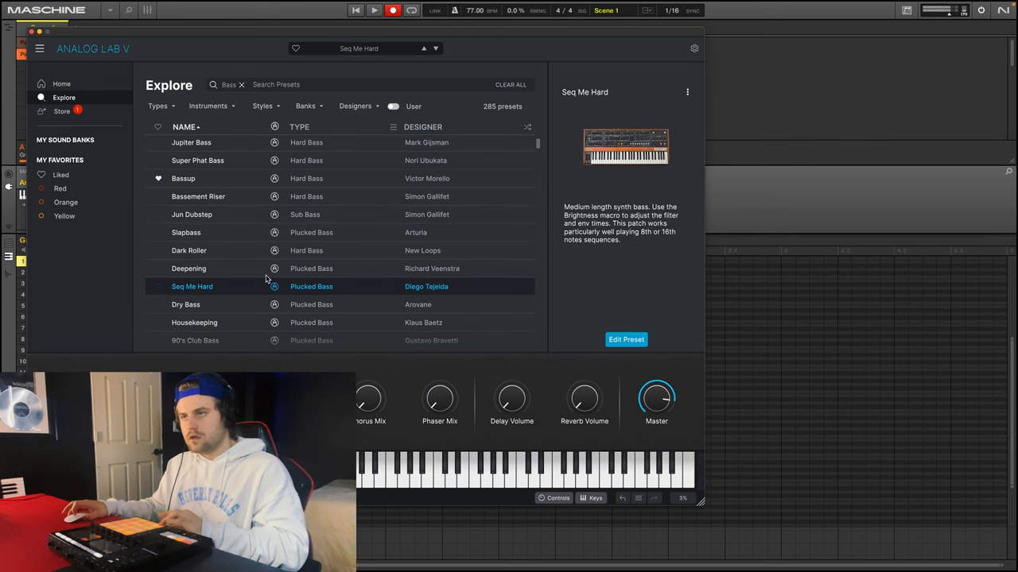
click(186, 304)
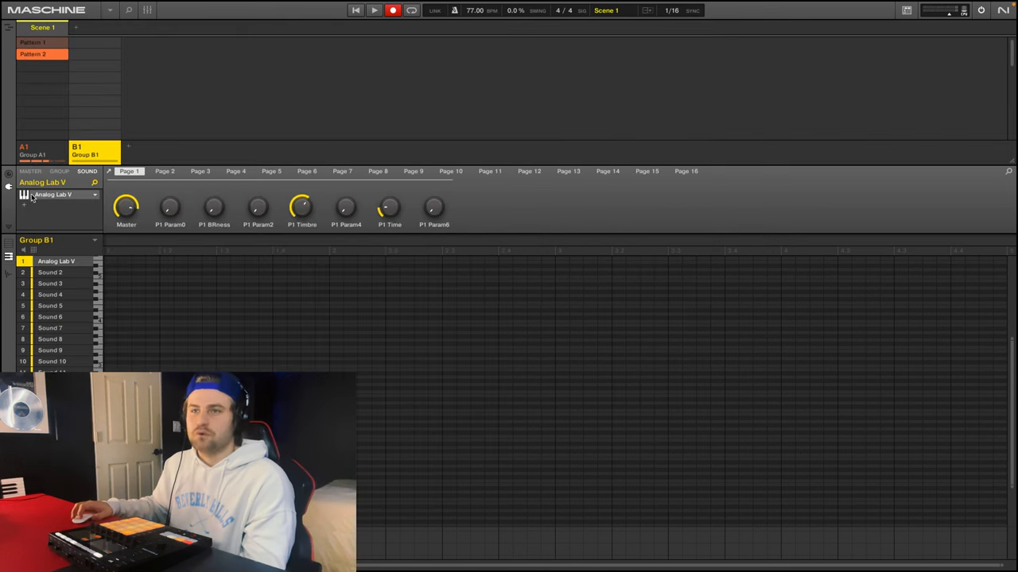
click(59, 195)
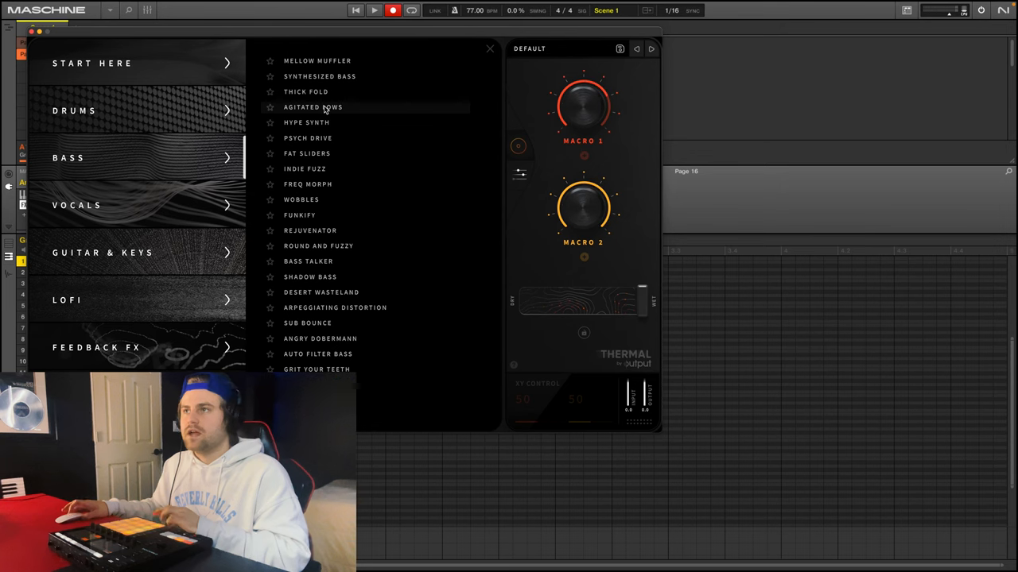
Apply Thermal's Hype Synth preset to the bass and load Nexus into new Group C1
click(306, 122)
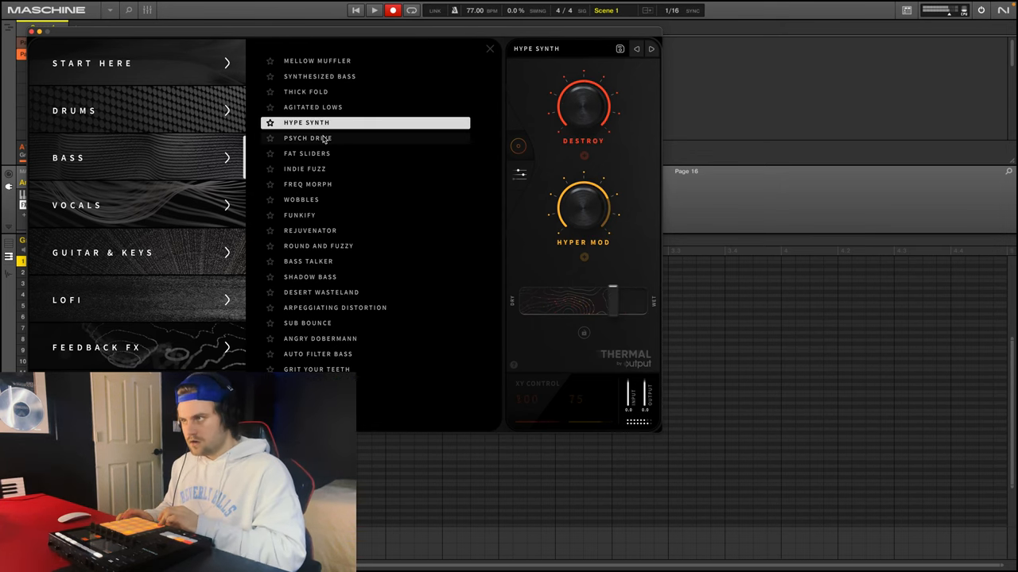
click(490, 49)
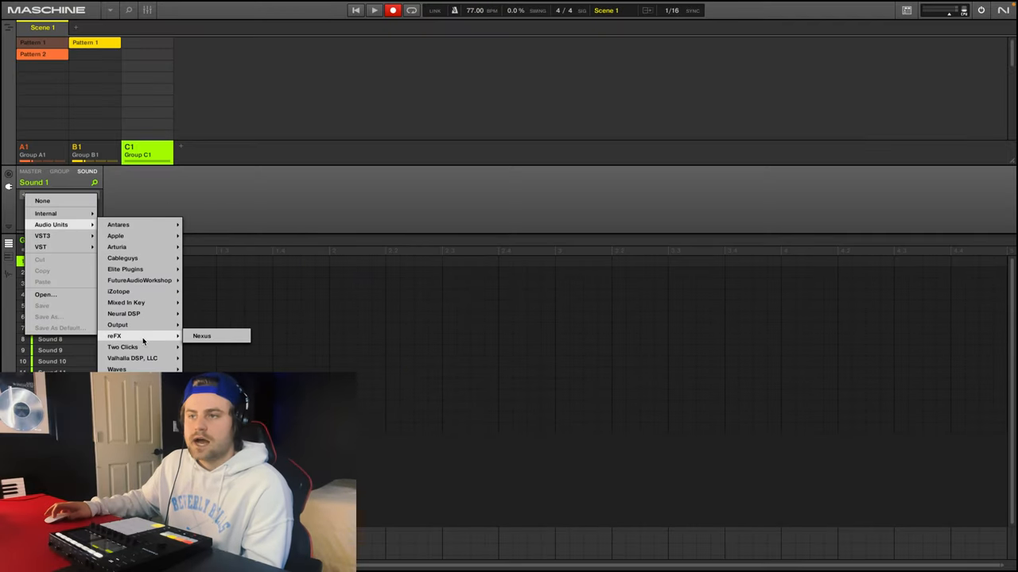
click(201, 335)
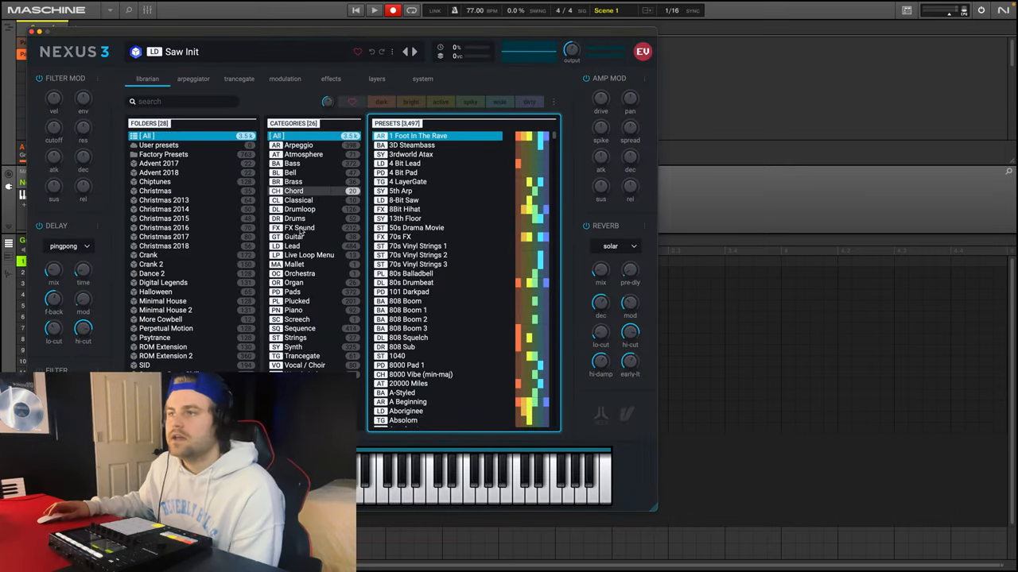
Close Nexus and add Output's Thermal to the next plug-in slot
click(294, 237)
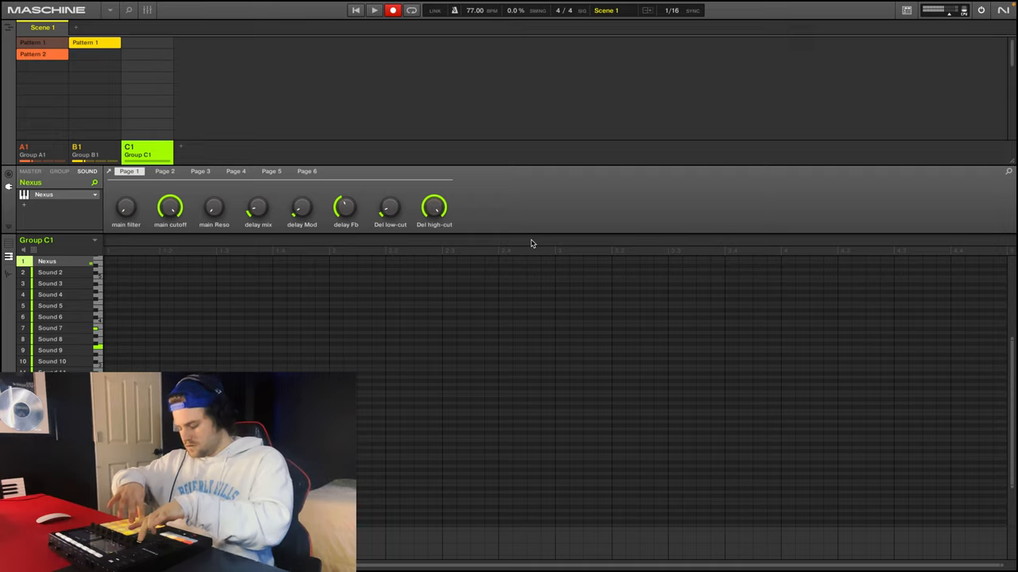
click(65, 194)
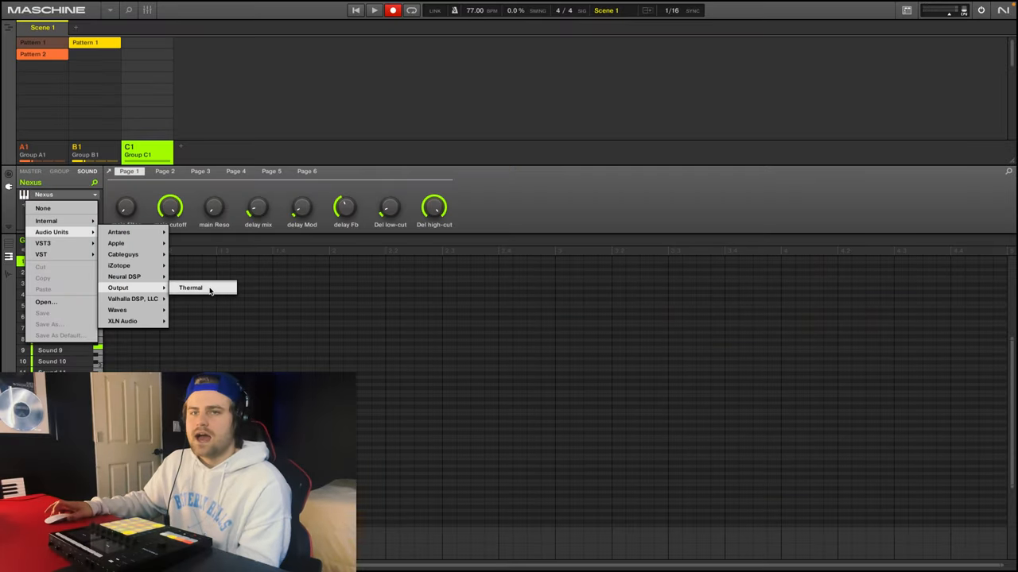
click(190, 287)
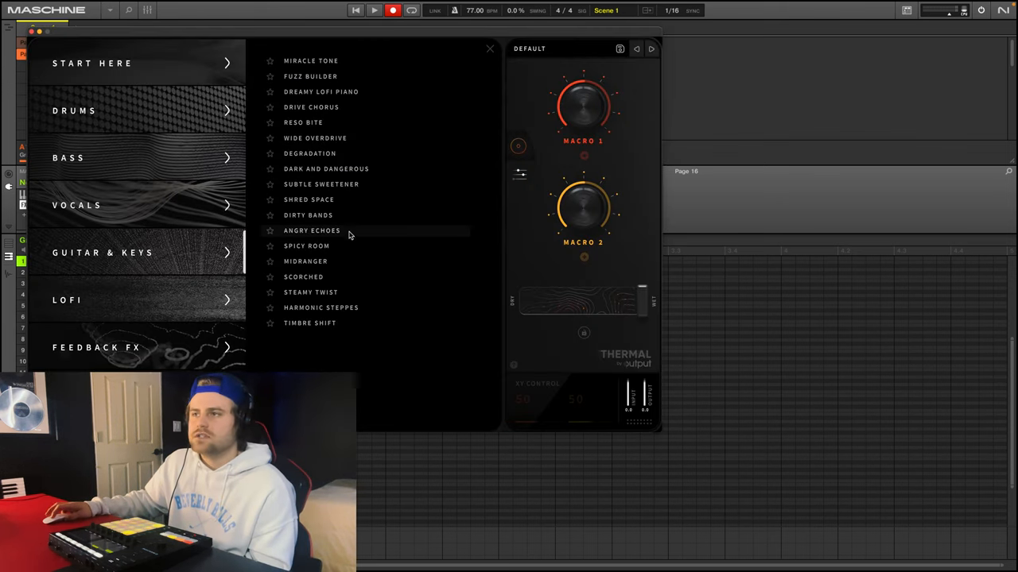
Choose a Guitar & Keys preset in Thermal for the Nexus sound
click(311, 230)
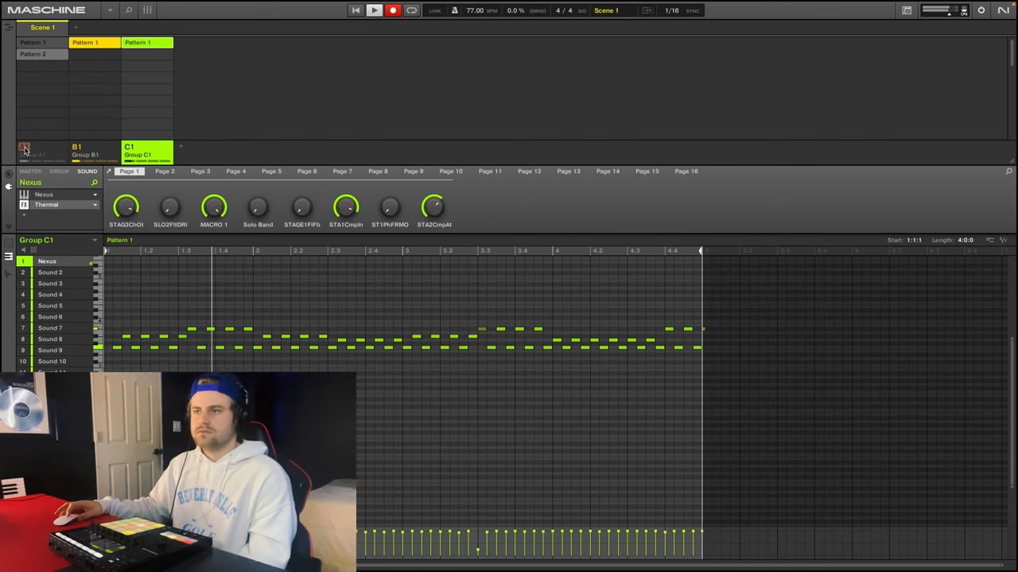
Unmute Group A1 and add a fourth group, D1
click(42, 54)
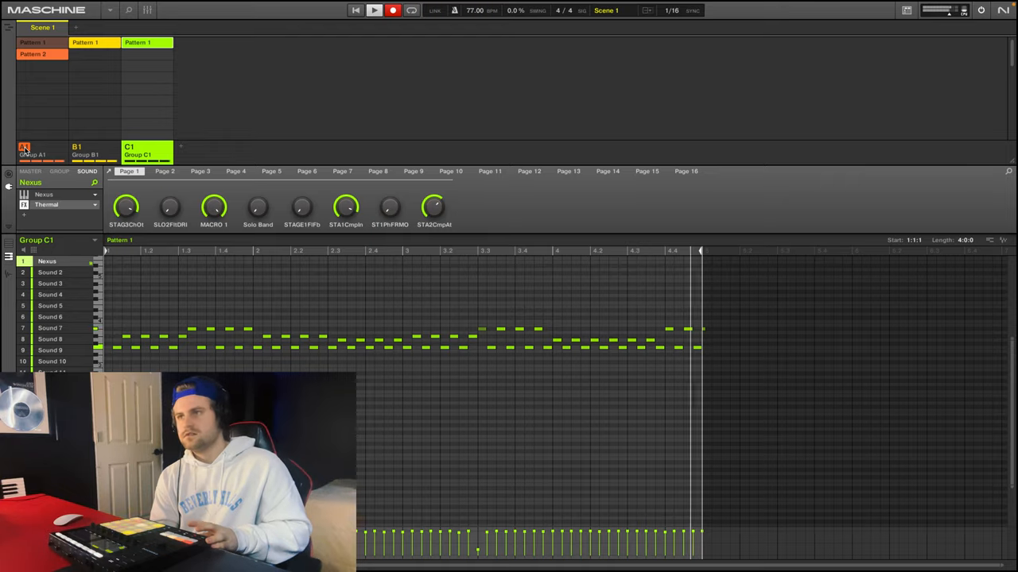
click(232, 150)
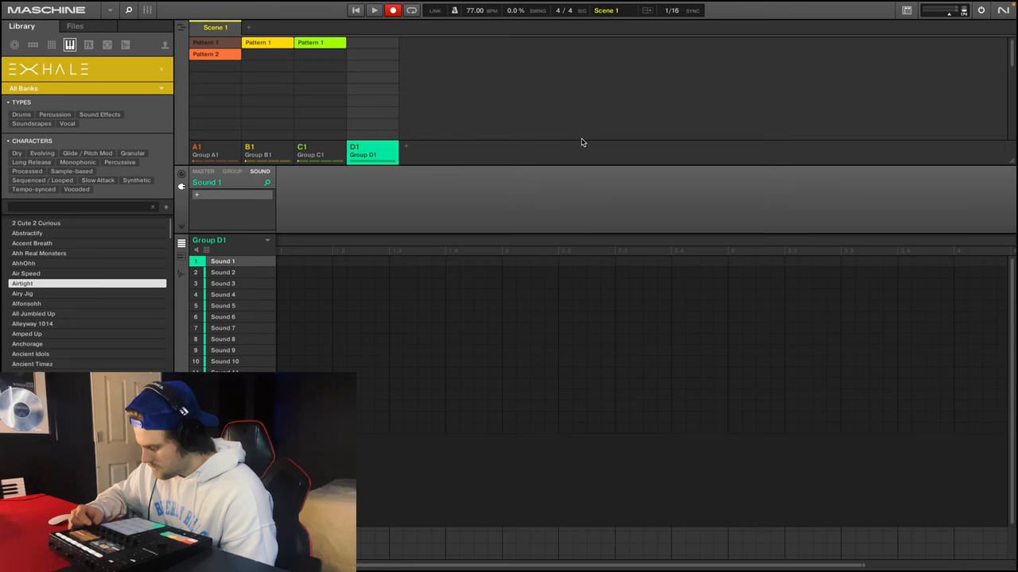
Load the Exhale Beholder preset and add Thermal from VST3 > Output after it
scroll(down, 3)
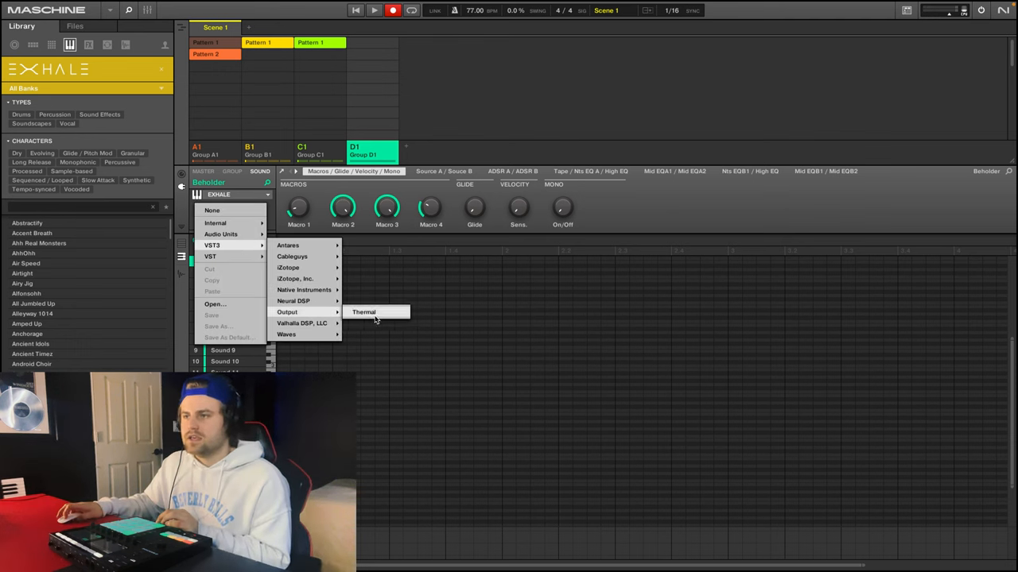
click(363, 312)
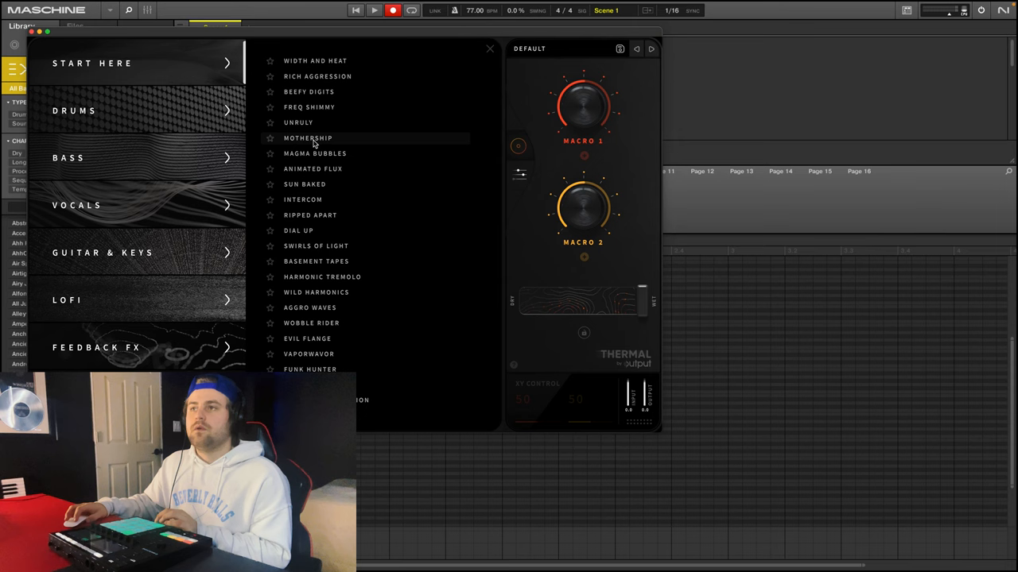
Pick a Thermal effect preset for the Exhale vocal
click(316, 260)
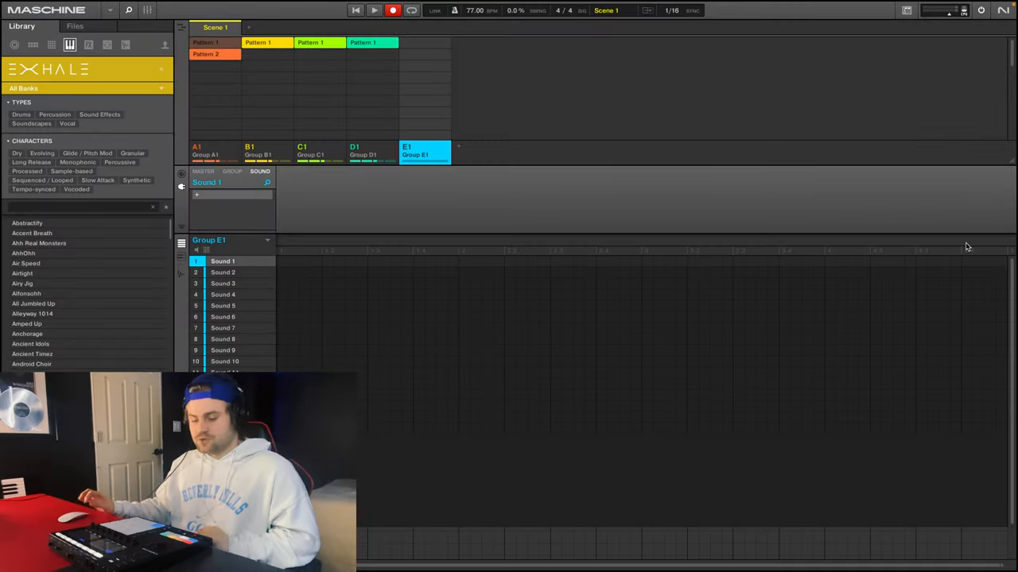
Load the Alkaloid Kit from the Library's Groups/Kits tab into Group E1
click(33, 44)
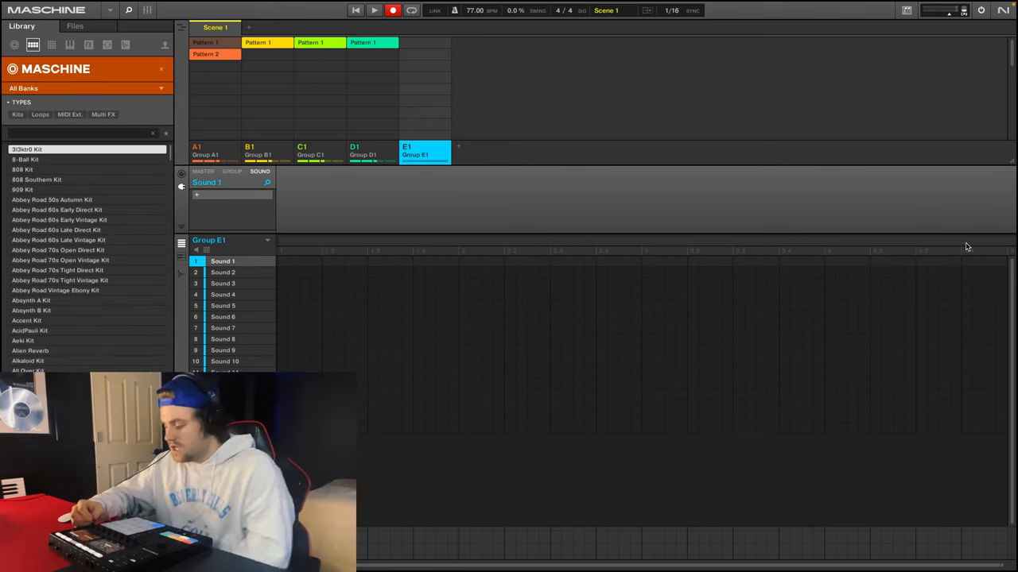
click(31, 300)
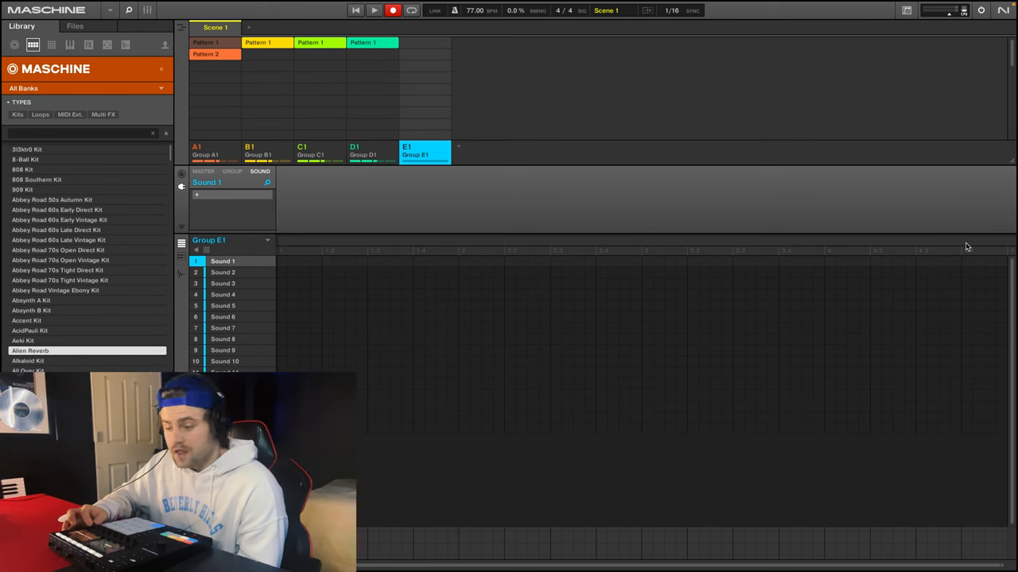
double_click(28, 360)
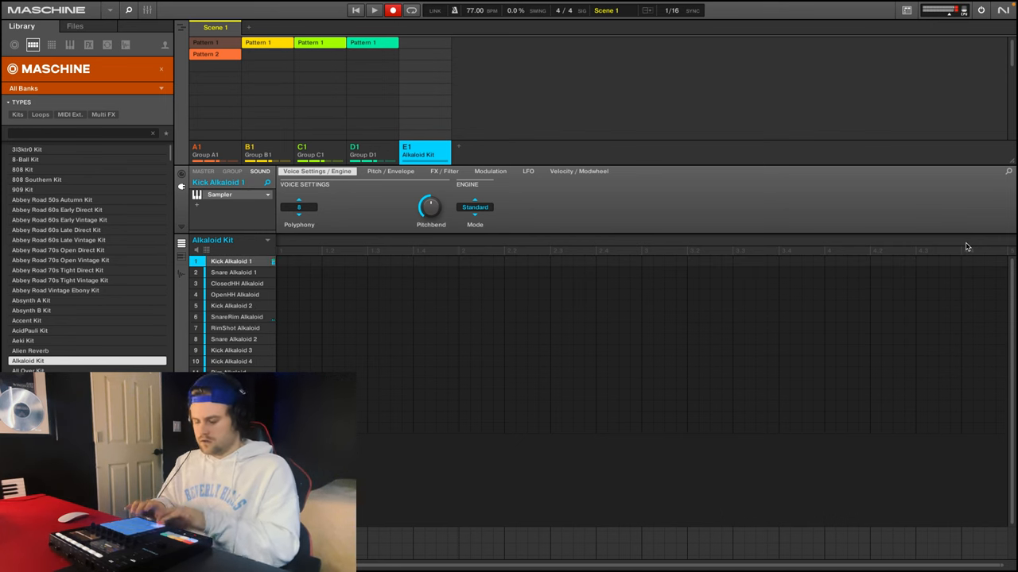
Record a 4-bar Alkaloid drum pattern and select the OpenHH Alkaloid sound
click(237, 317)
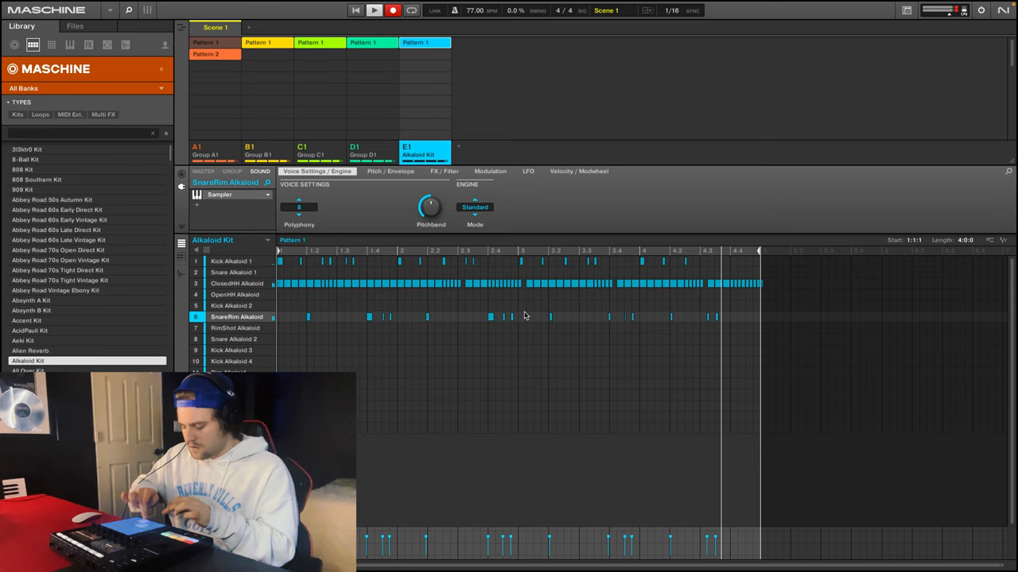
click(234, 294)
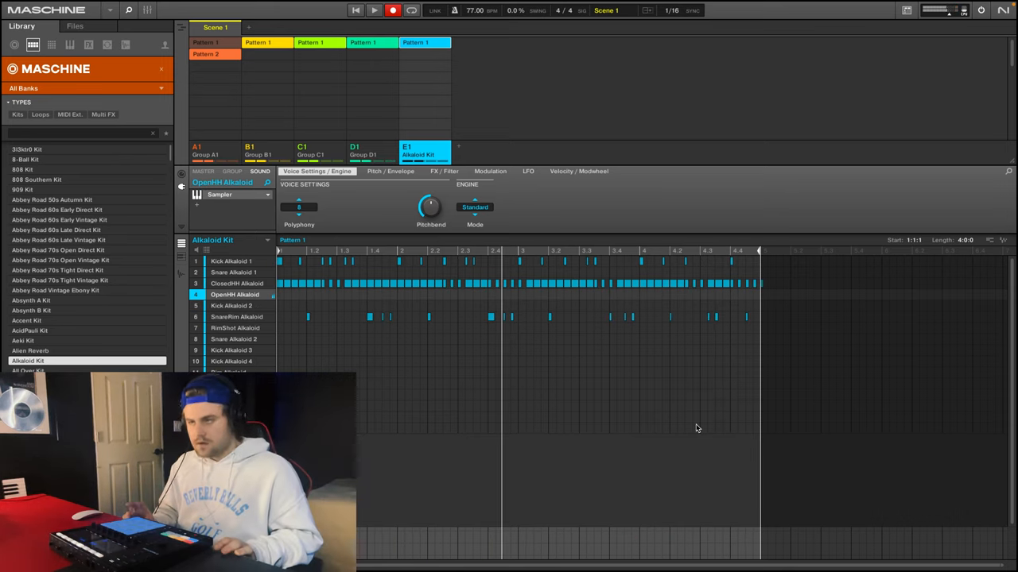